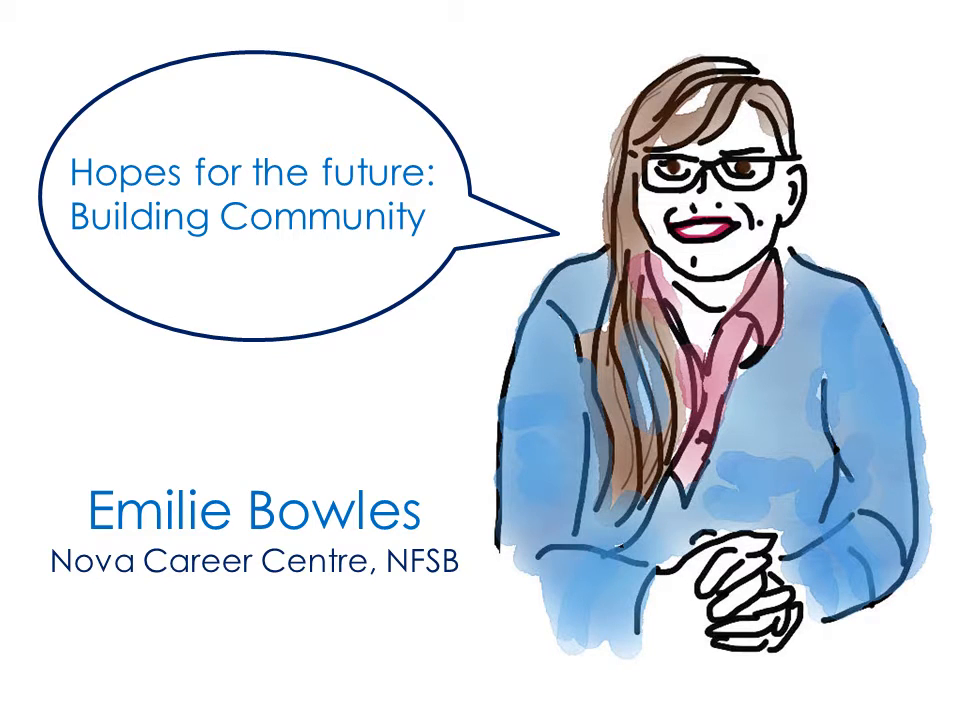
key(Right)
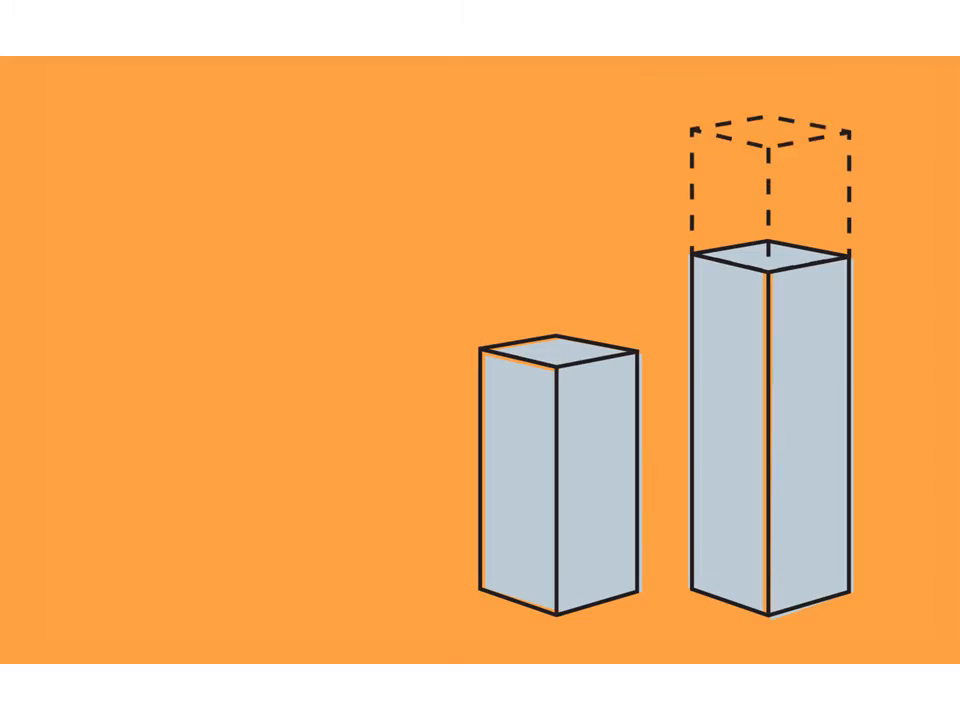